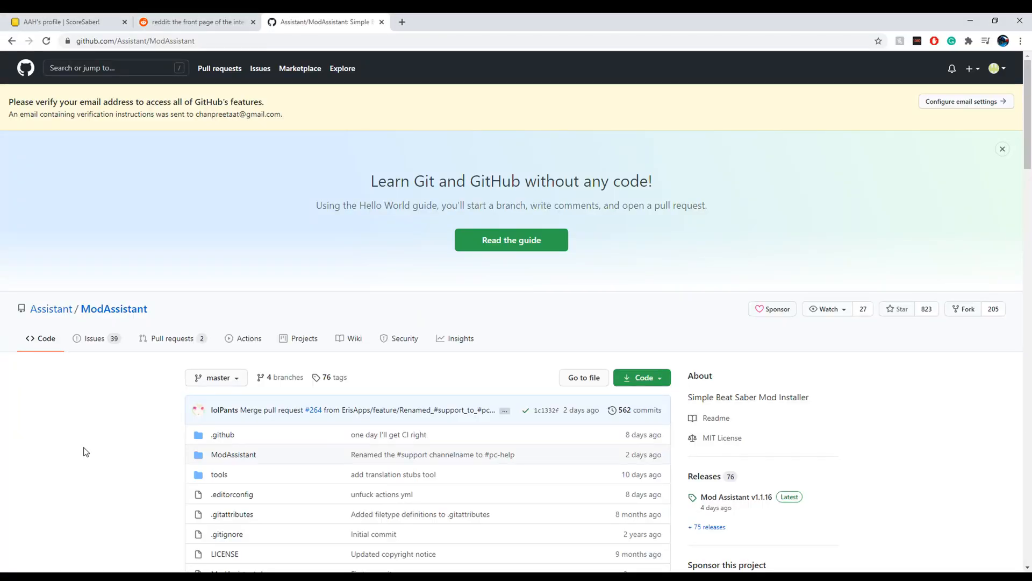
Reach the latest Mod Assistant v1.1.16 release page from the repository README.
scroll("down", 3)
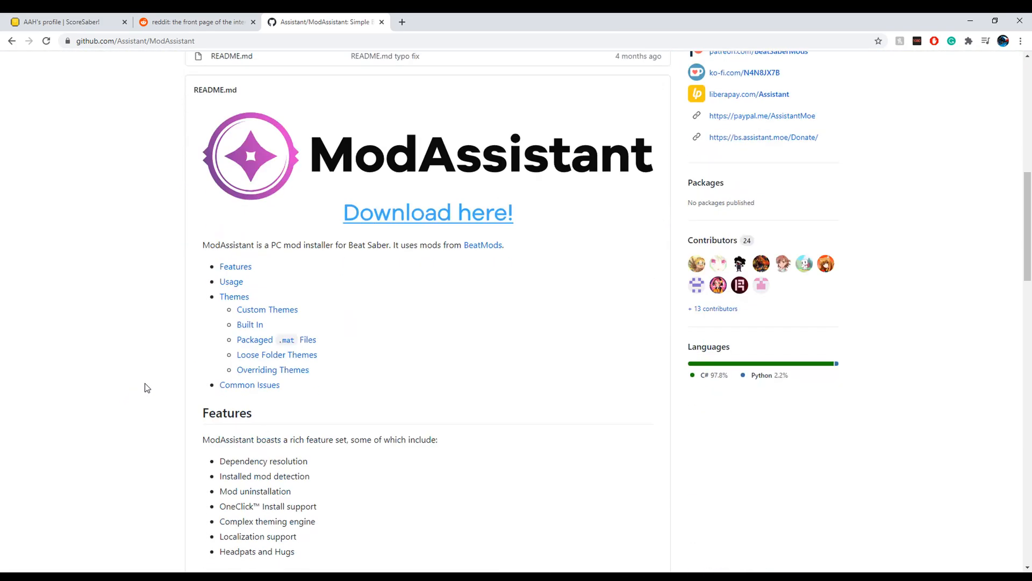
mouse_move(380, 172)
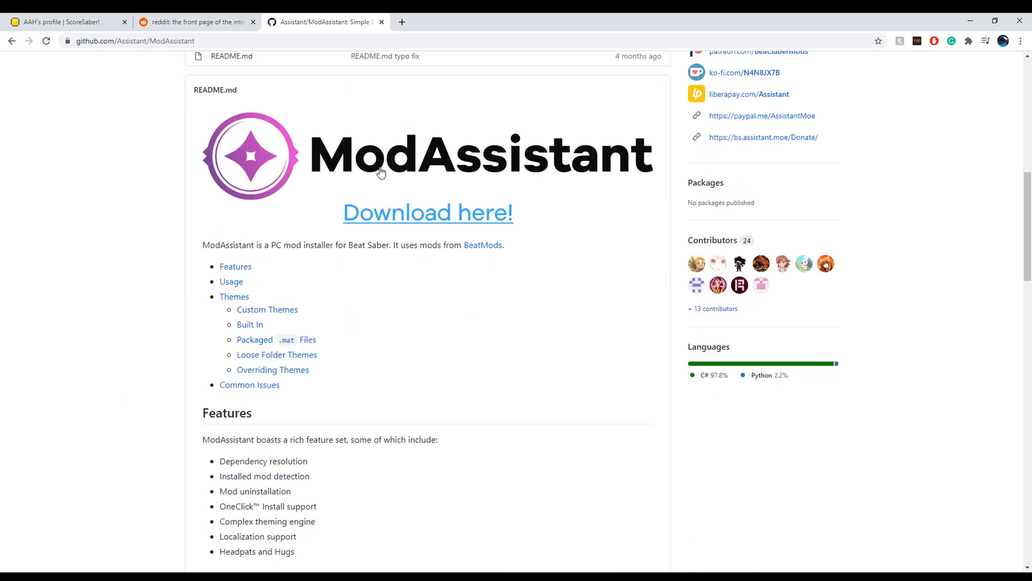
left_click(427, 211)
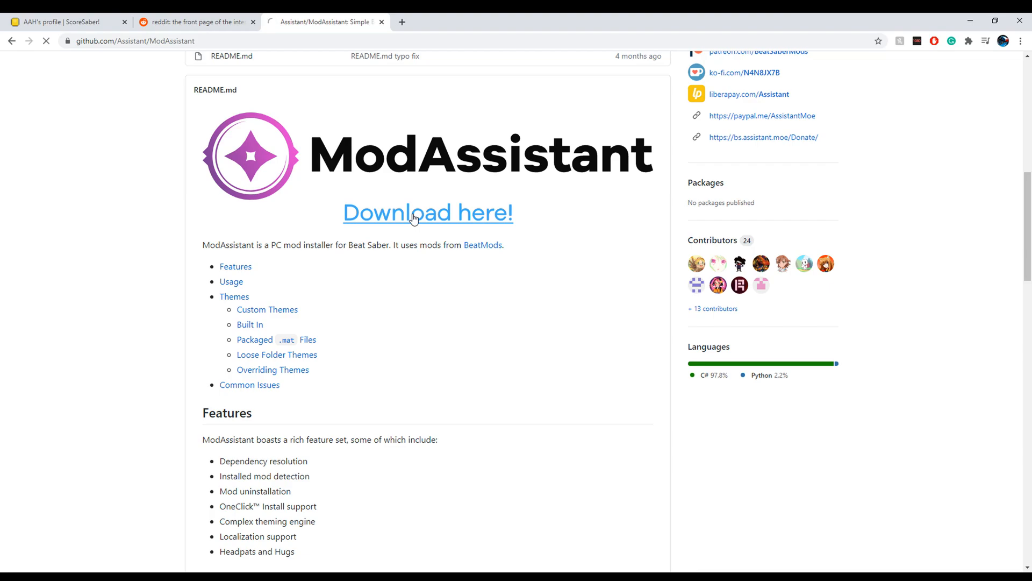
left_click(426, 212)
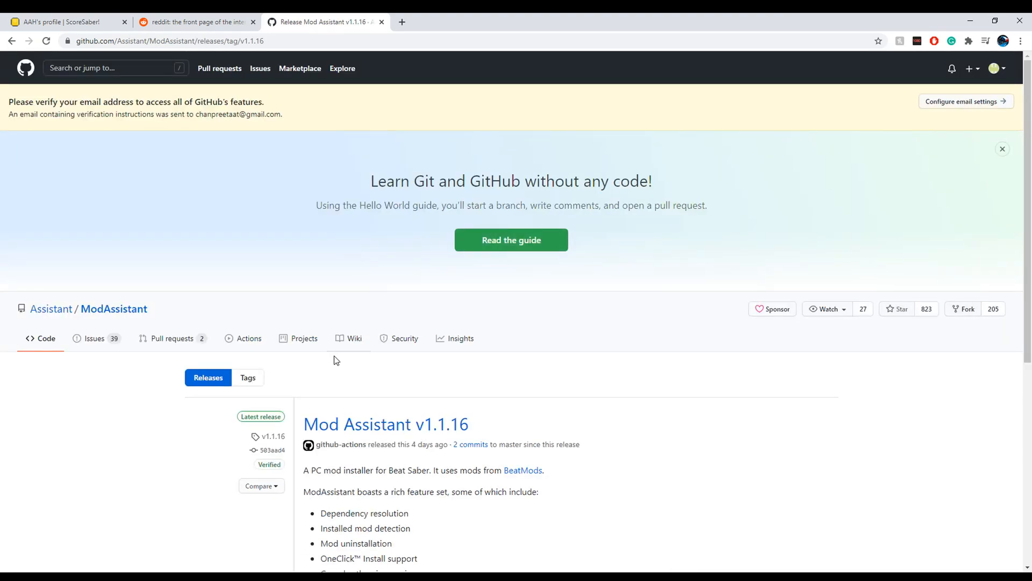
Download ModAssistant.exe from the release Assets and launch it.
scroll("down", 3)
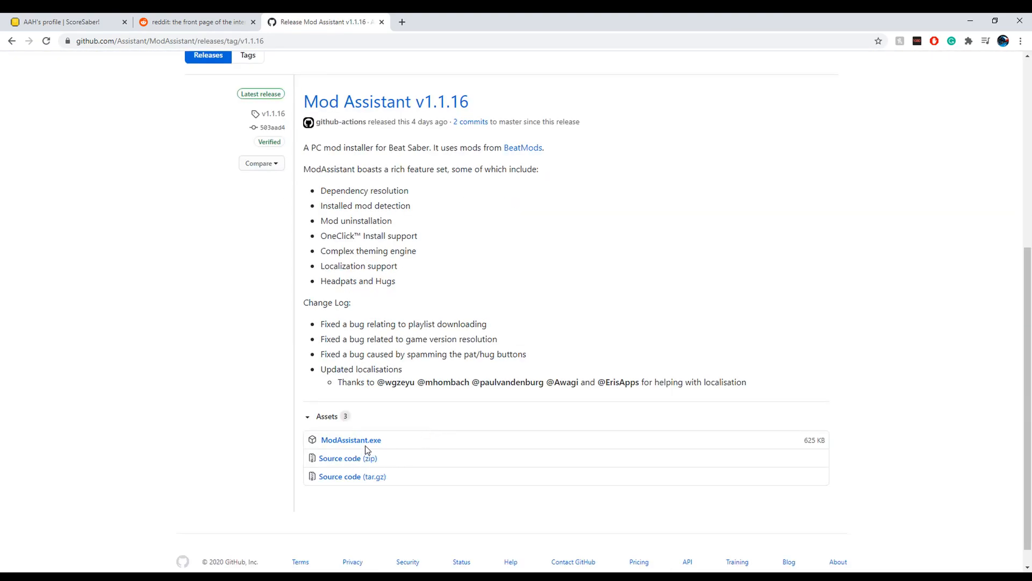
mouse_move(350, 440)
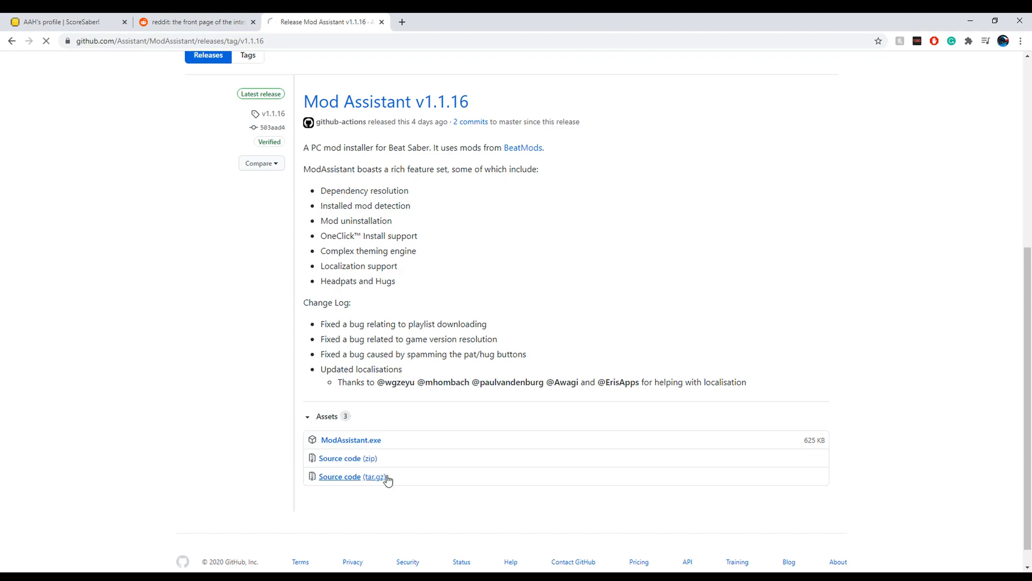
left_click(351, 440)
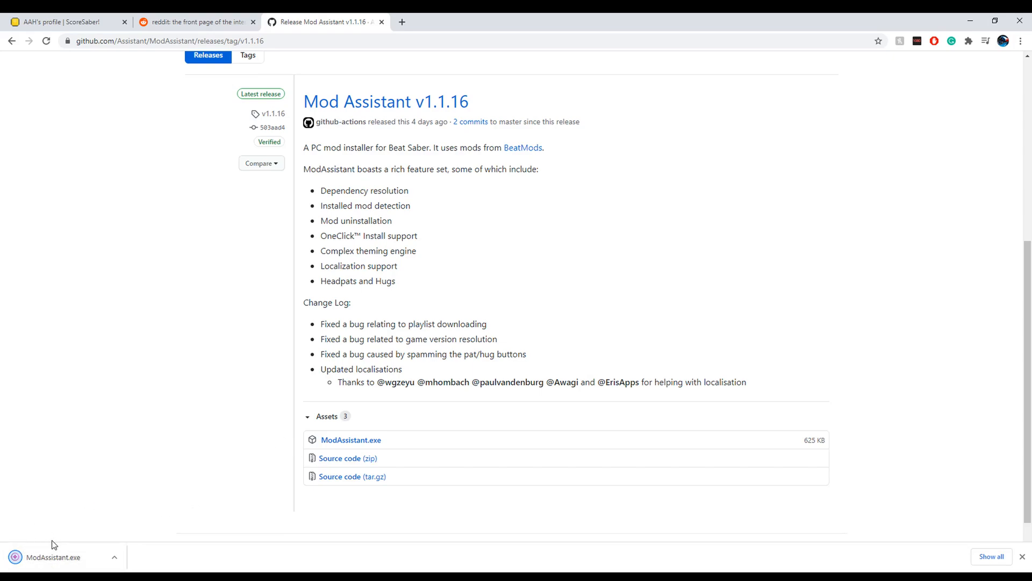
left_click(46, 556)
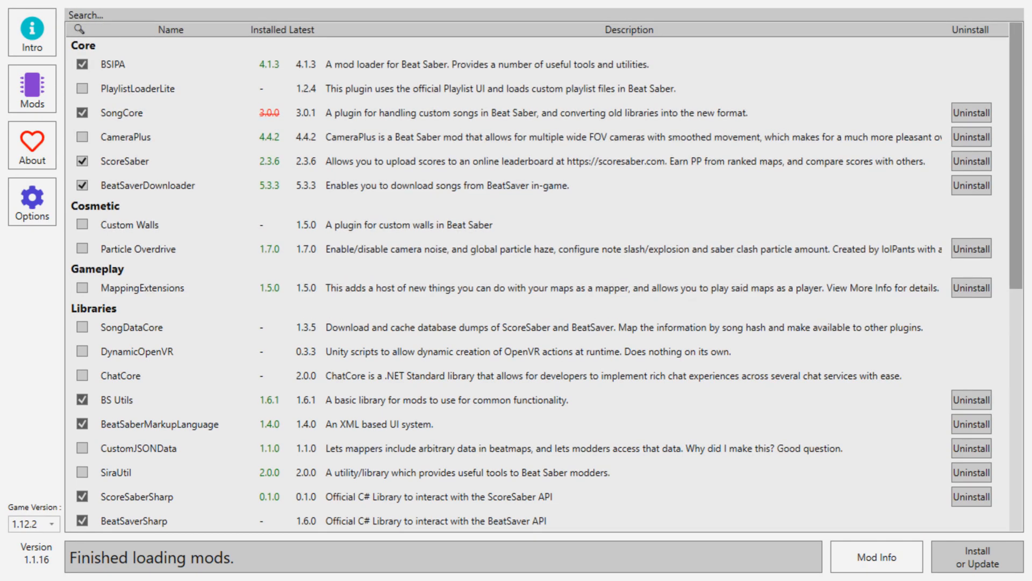
Search the mod list for SongCore and BeatSaver and ensure each is checked.
type("song co")
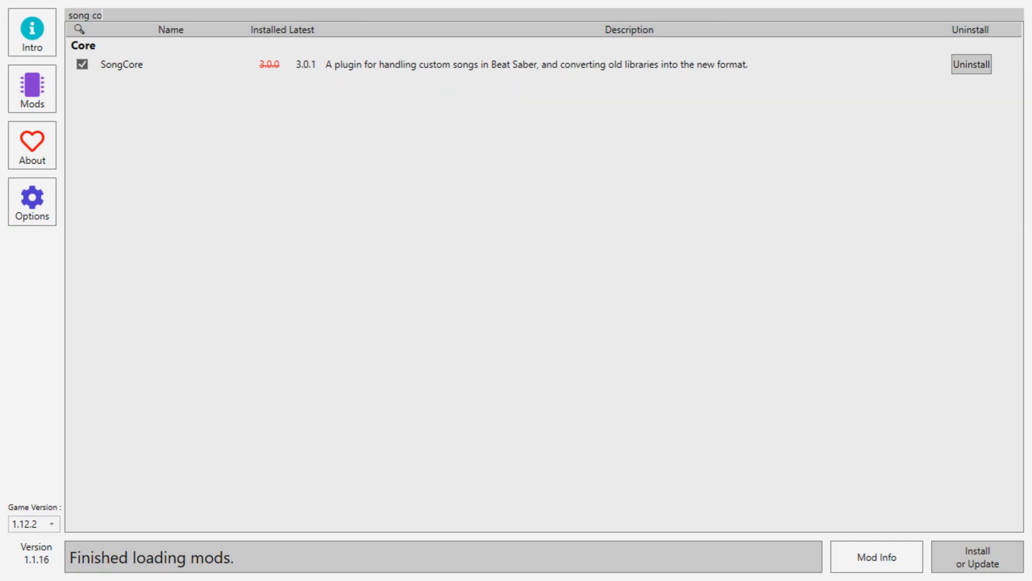
type("re")
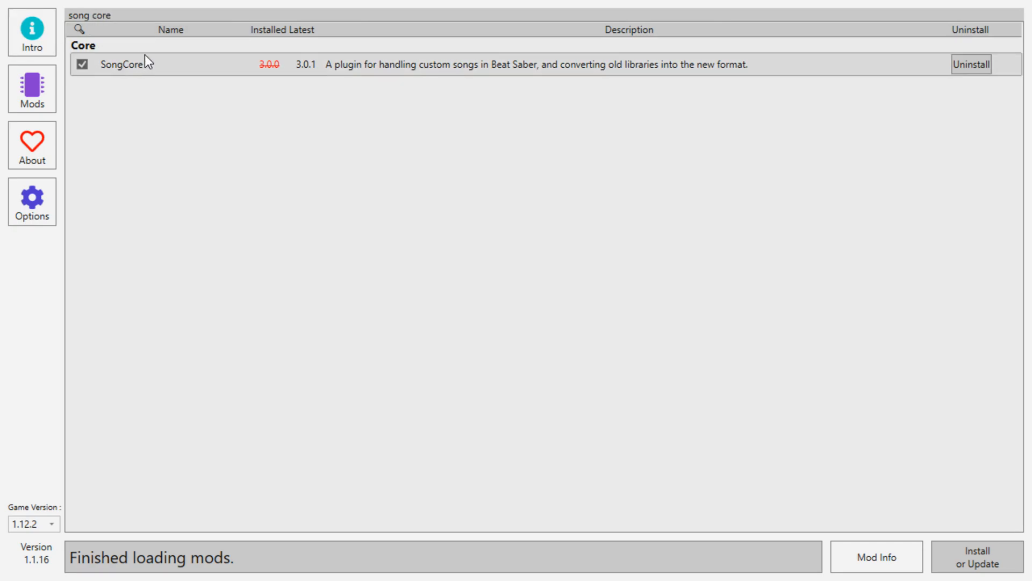
double_click(100, 15)
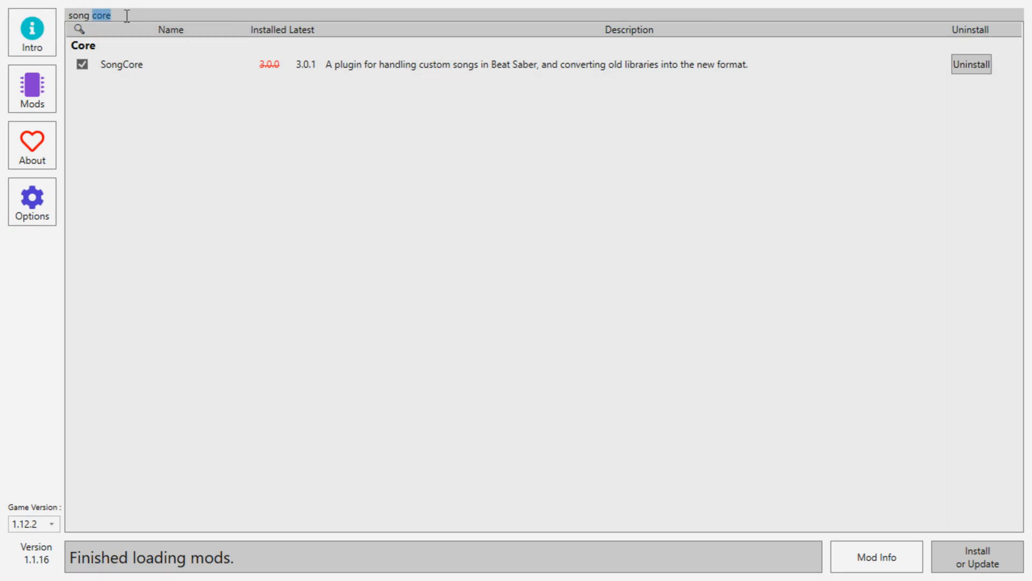
type("song b")
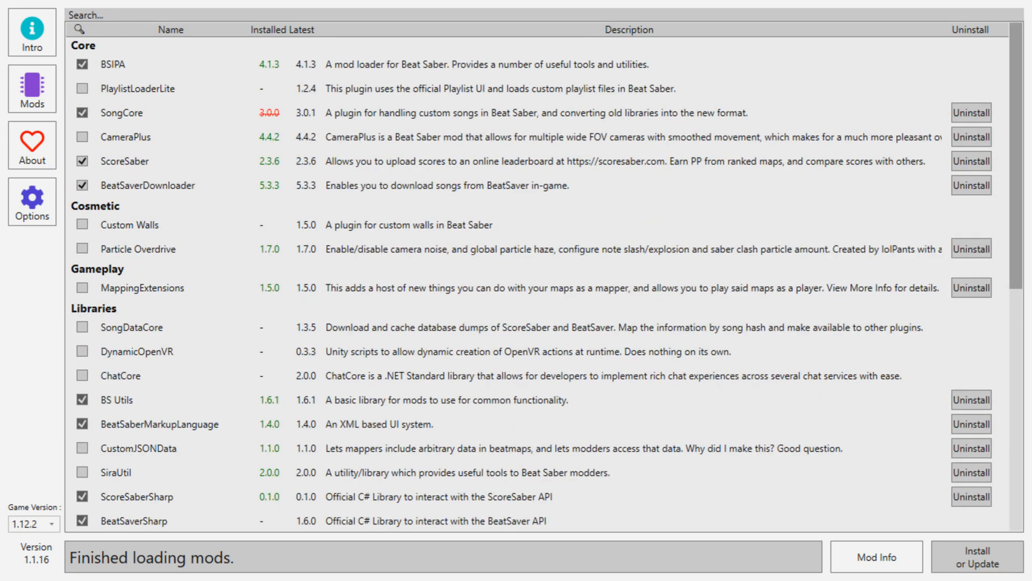
type("beatsaver")
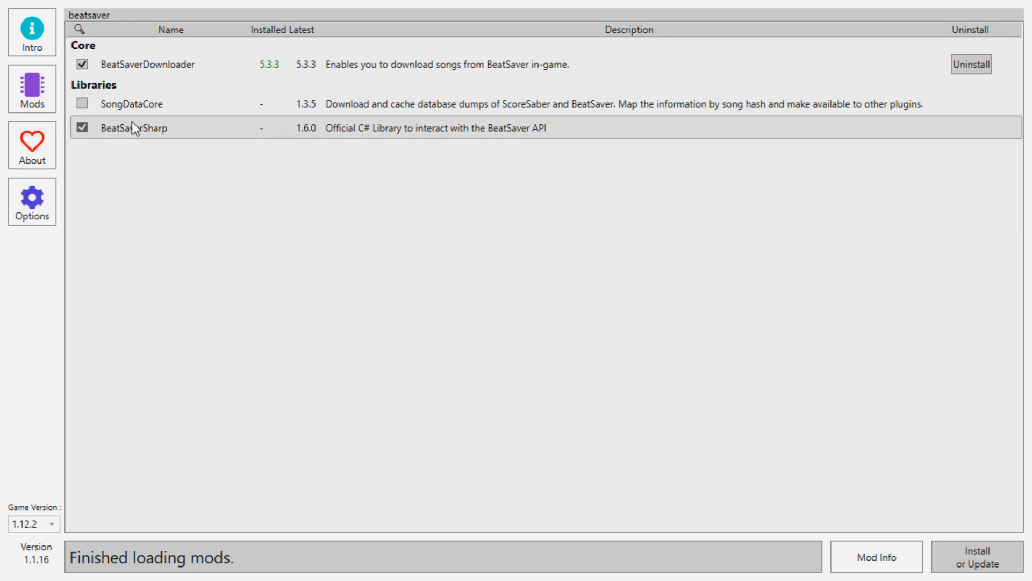
mouse_move(339, 231)
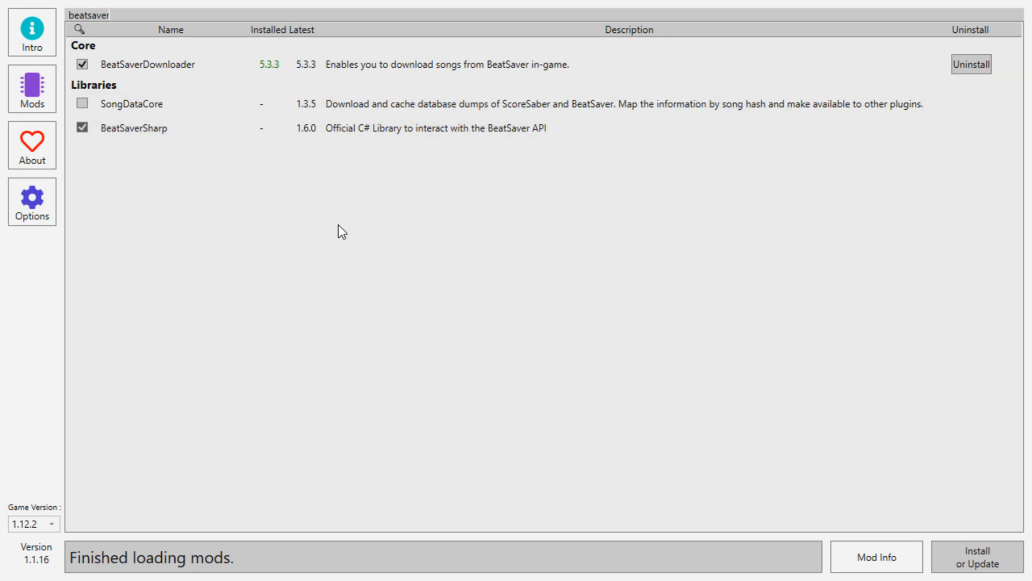
Search for BeatSaberMarkupLanguage, check it, and install or update the checked mods.
triple_click(90, 14)
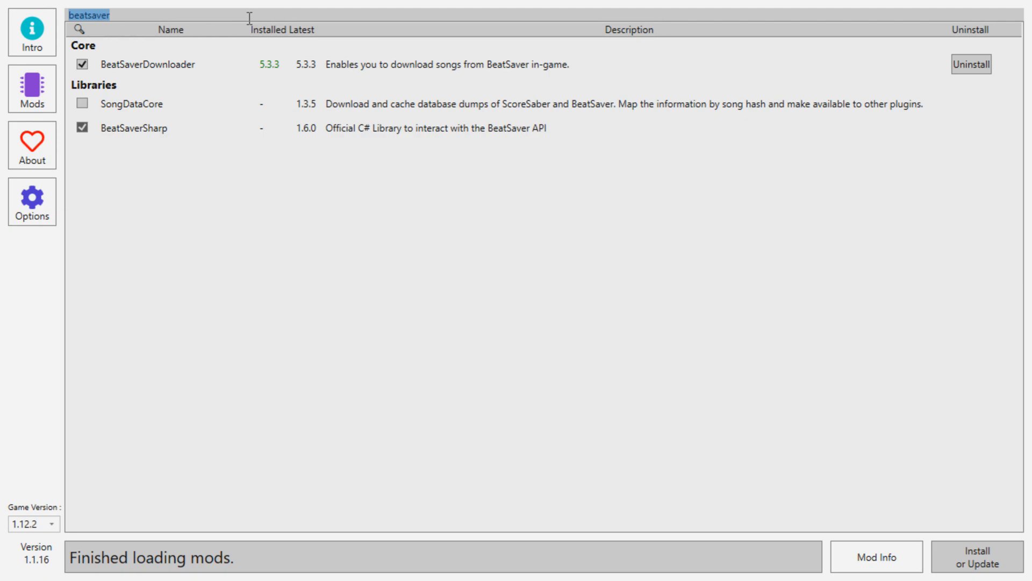
triple_click(92, 14)
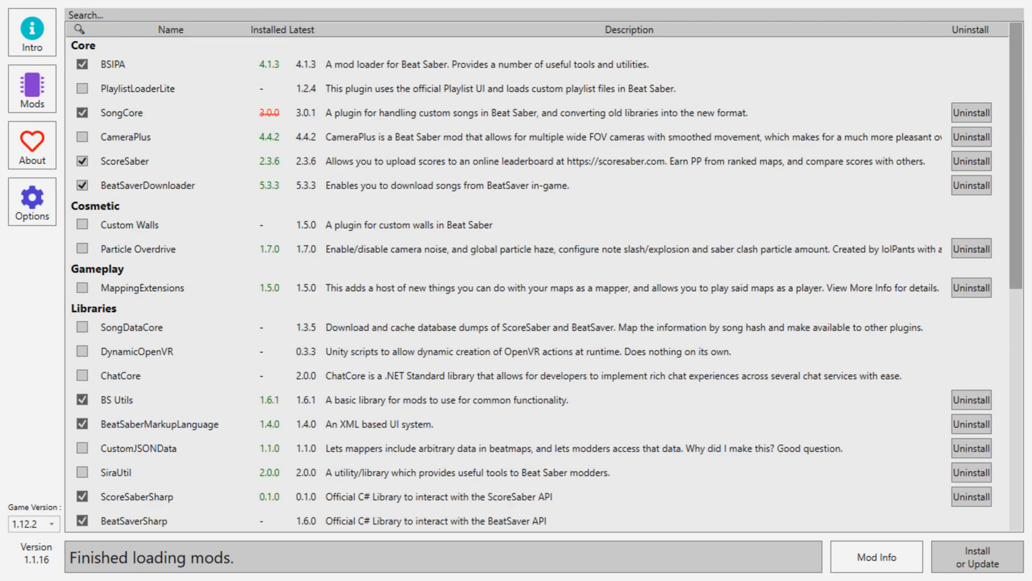
type("beatsabermark")
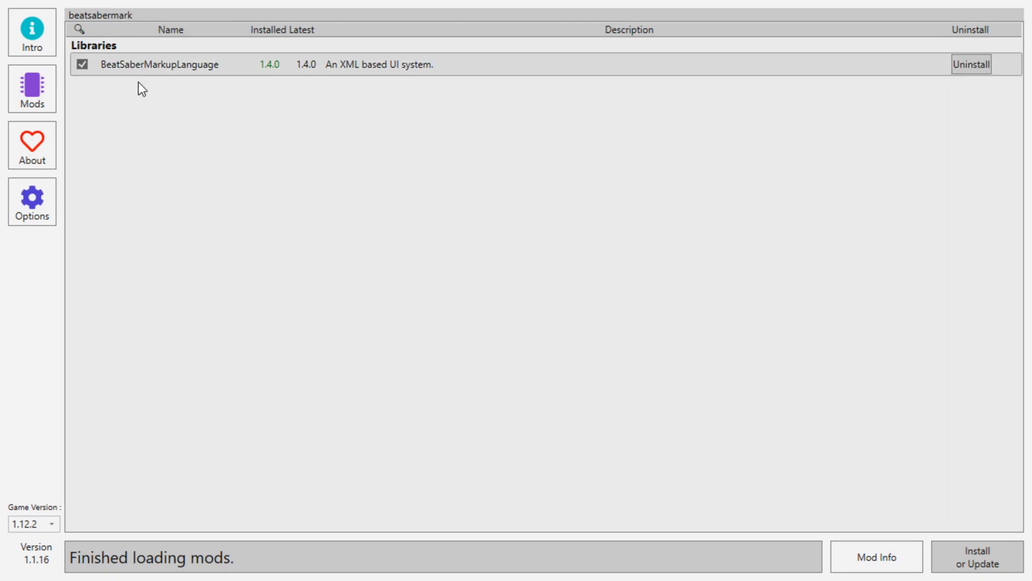
mouse_move(309, 246)
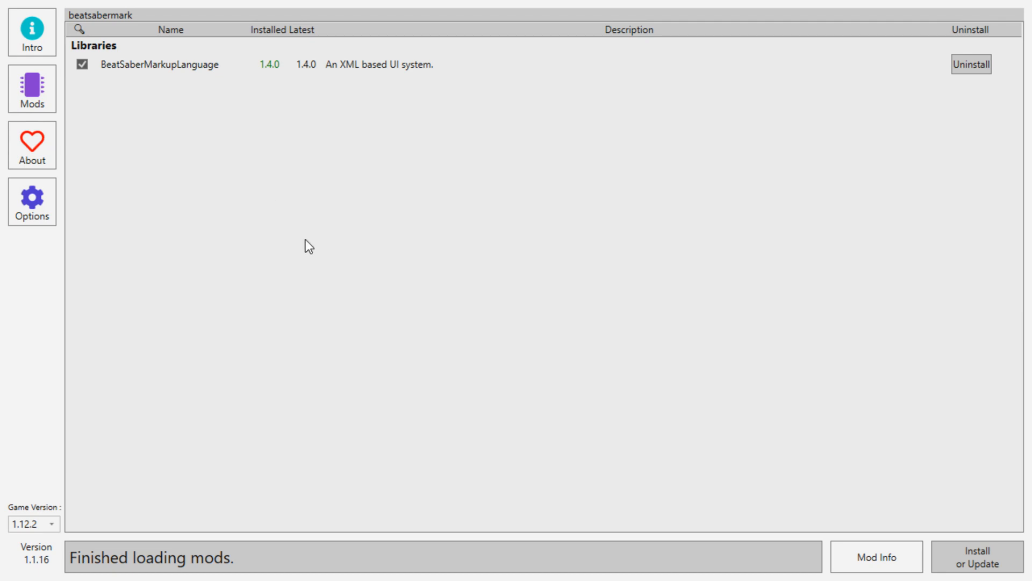
mouse_move(978, 556)
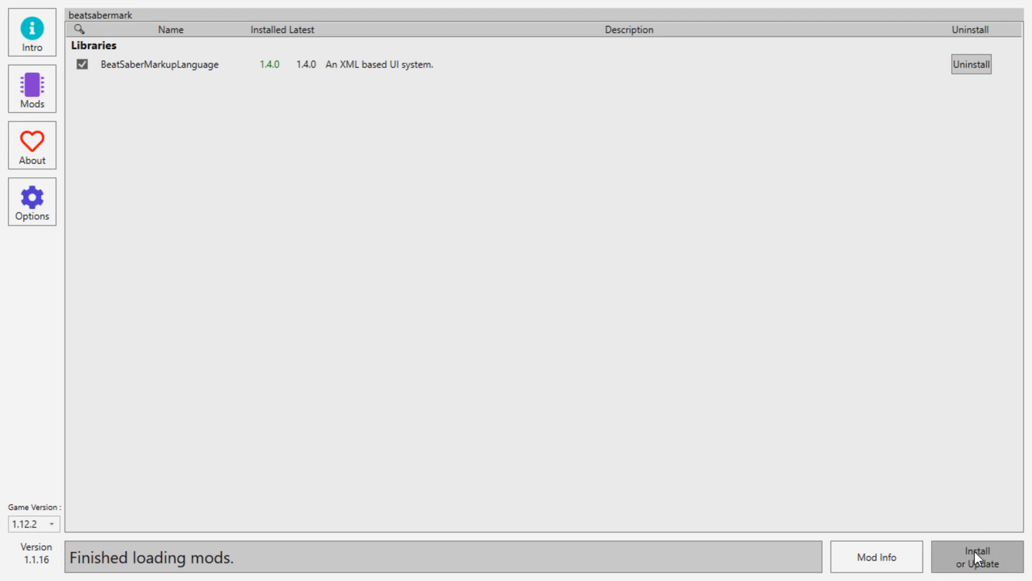
left_click(977, 556)
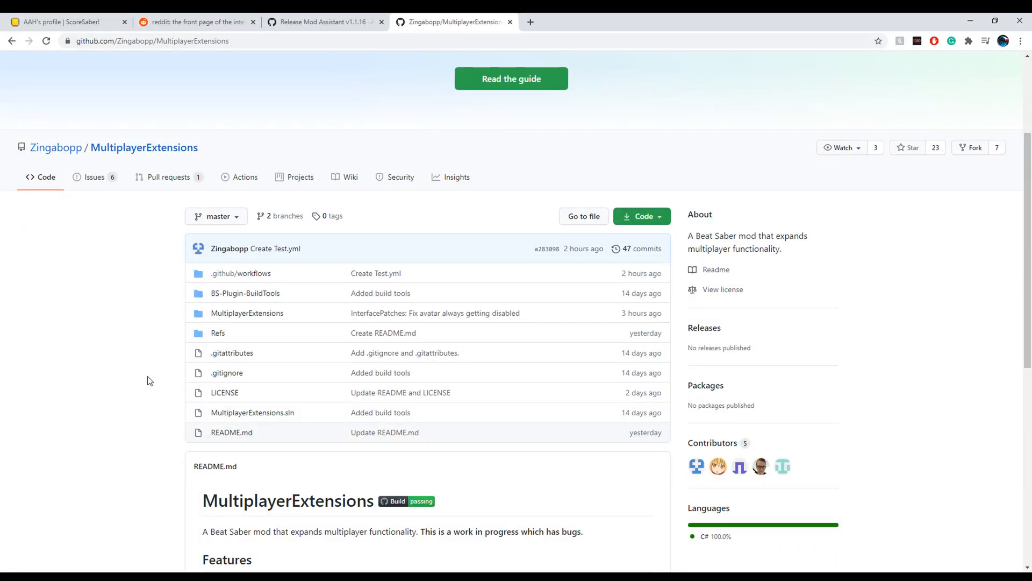
Download the MultiplayerExtensions artifact zip from the latest successful master build run.
scroll("down", 3)
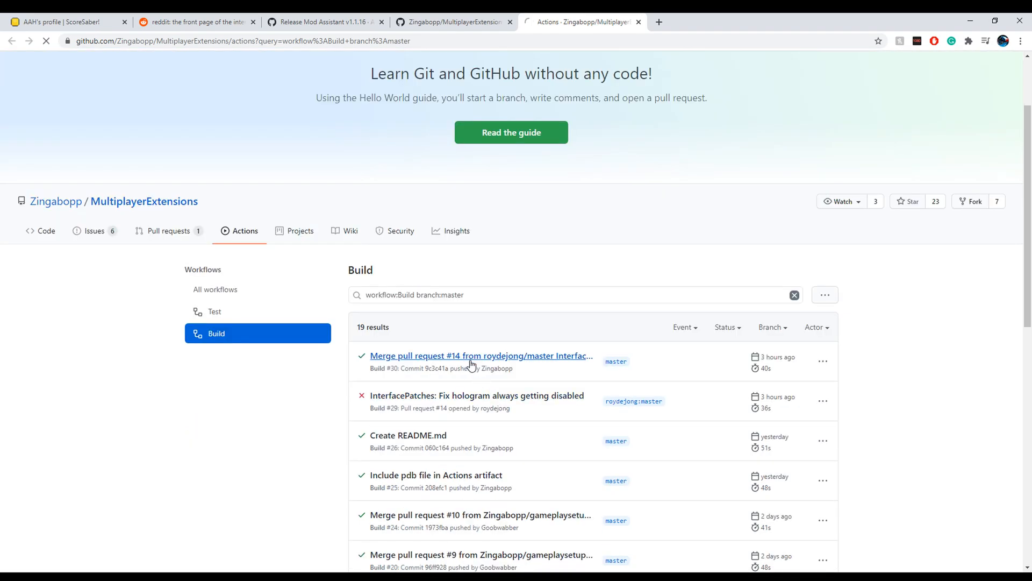
left_click(481, 356)
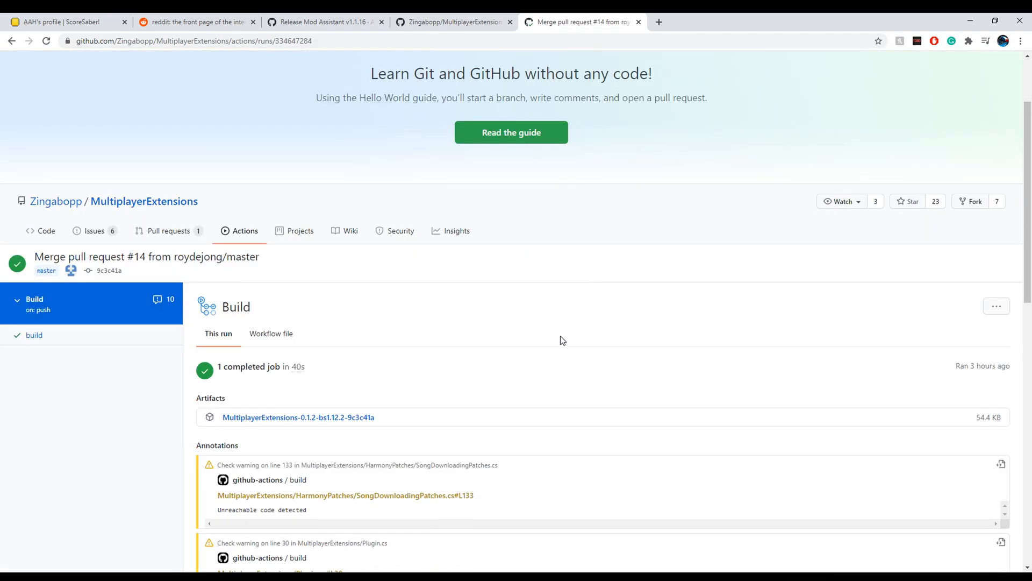
scroll("down", 3)
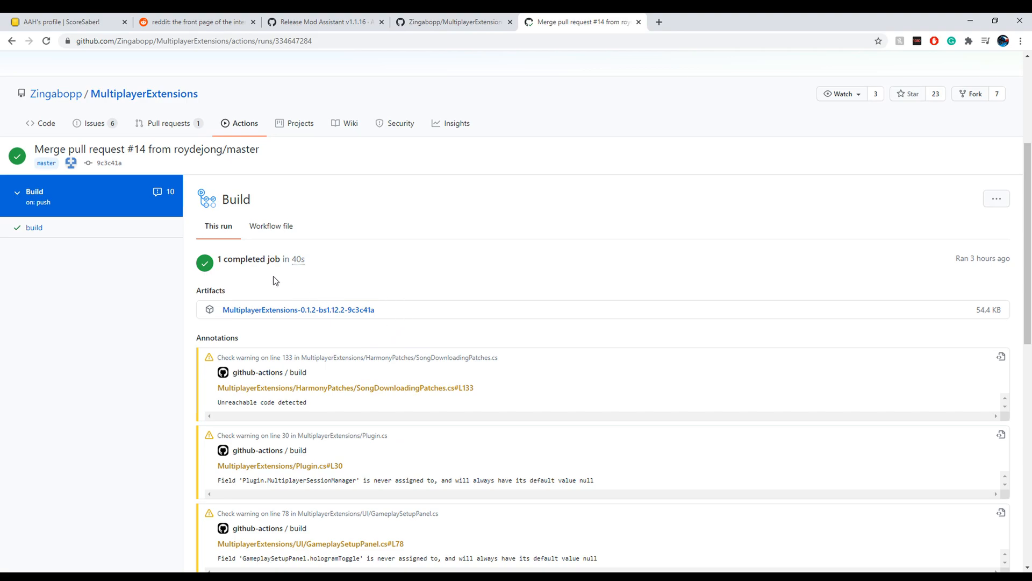
mouse_move(277, 316)
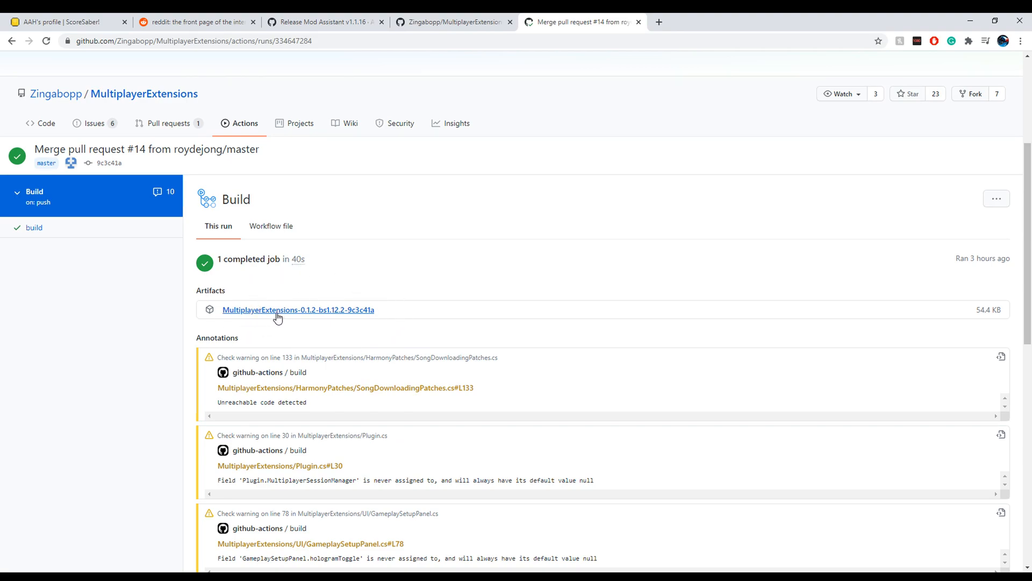
left_click(298, 310)
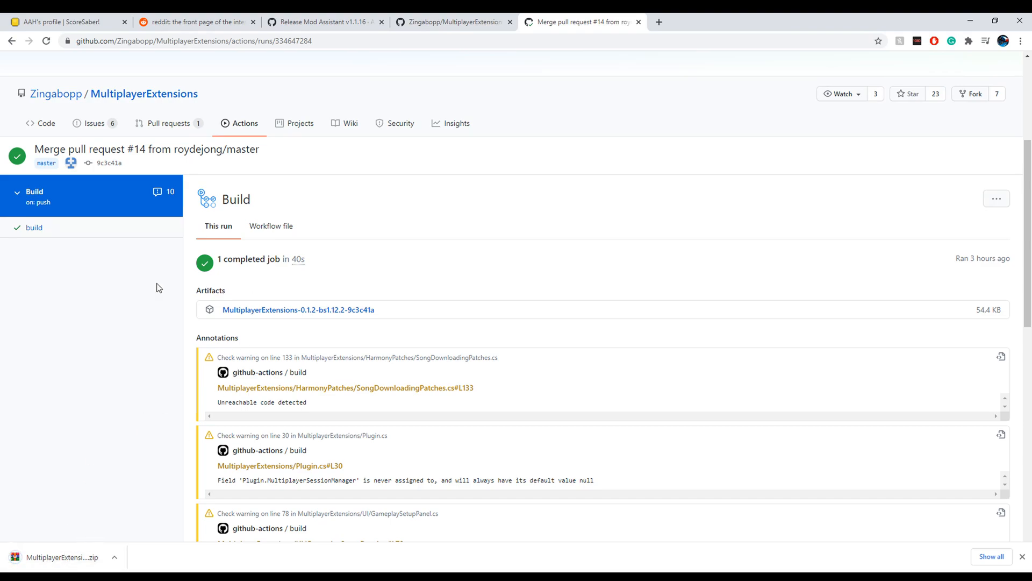
Return to the README Installation section and mark the GitHub login note.
scroll("up", 3)
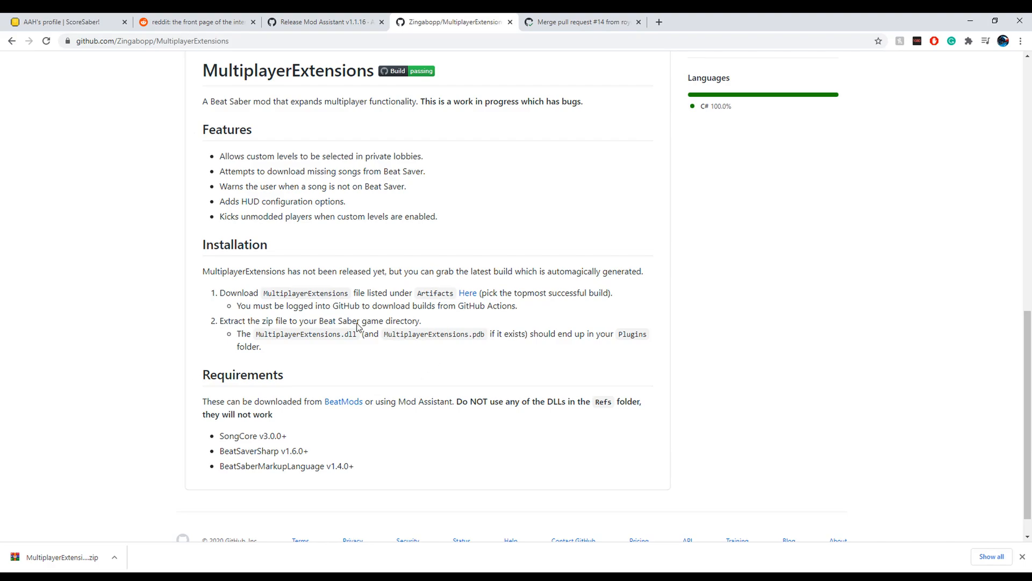
triple_click(377, 306)
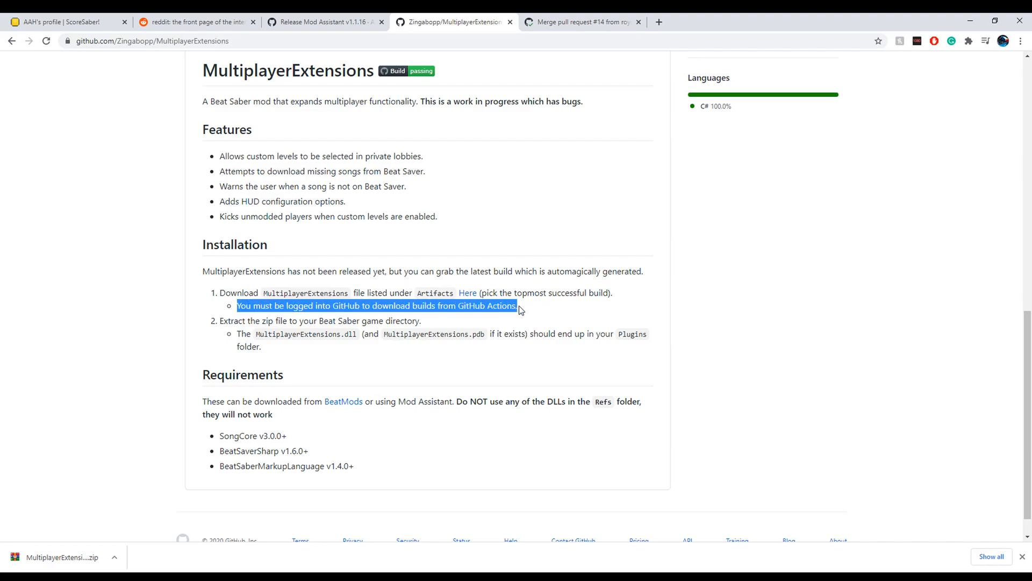
mouse_move(357, 323)
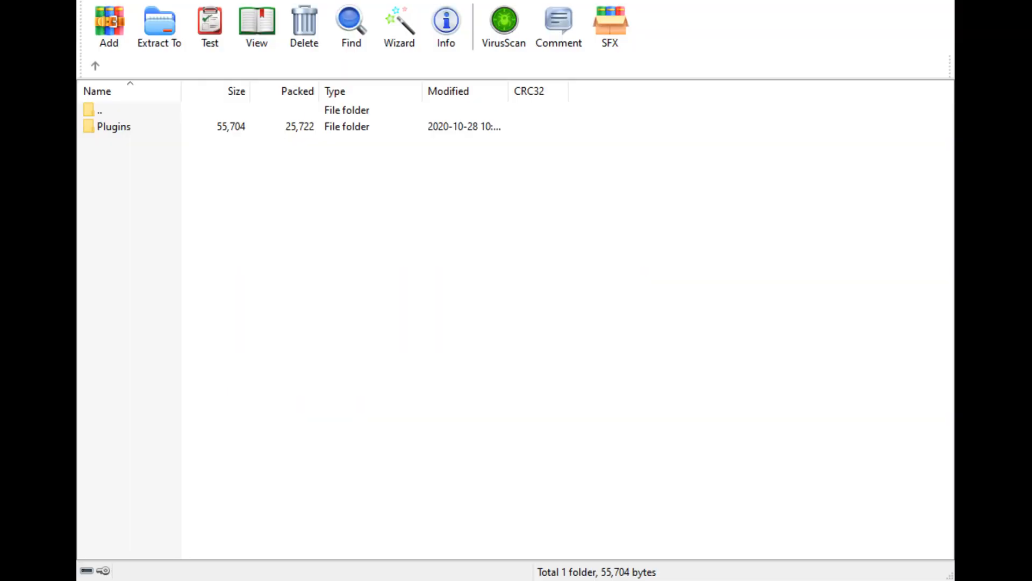
mouse_move(195, 139)
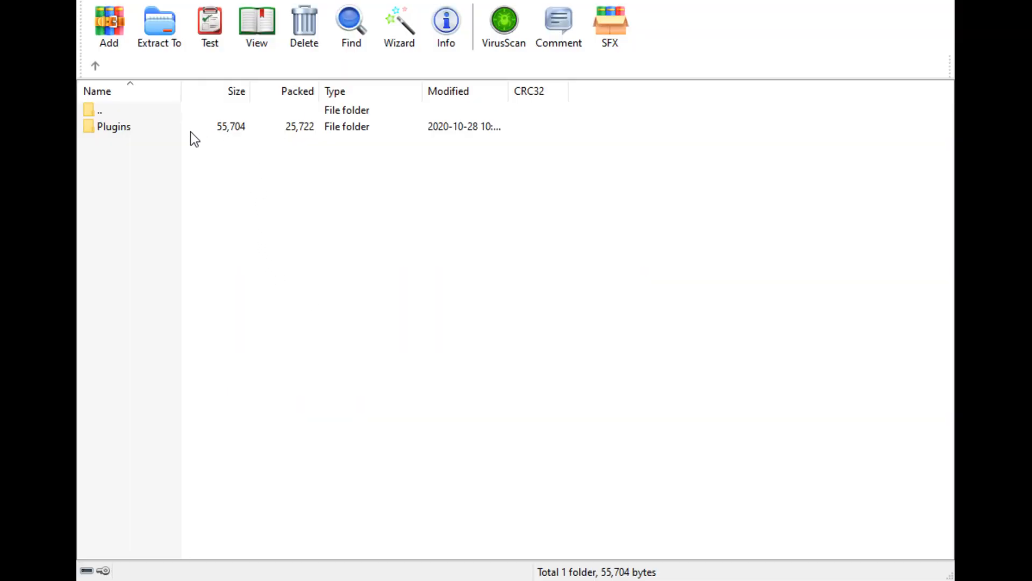
Enter the archive's Plugins folder and select both MultiplayerExtensions .dll and .pdb.
double_click(113, 127)
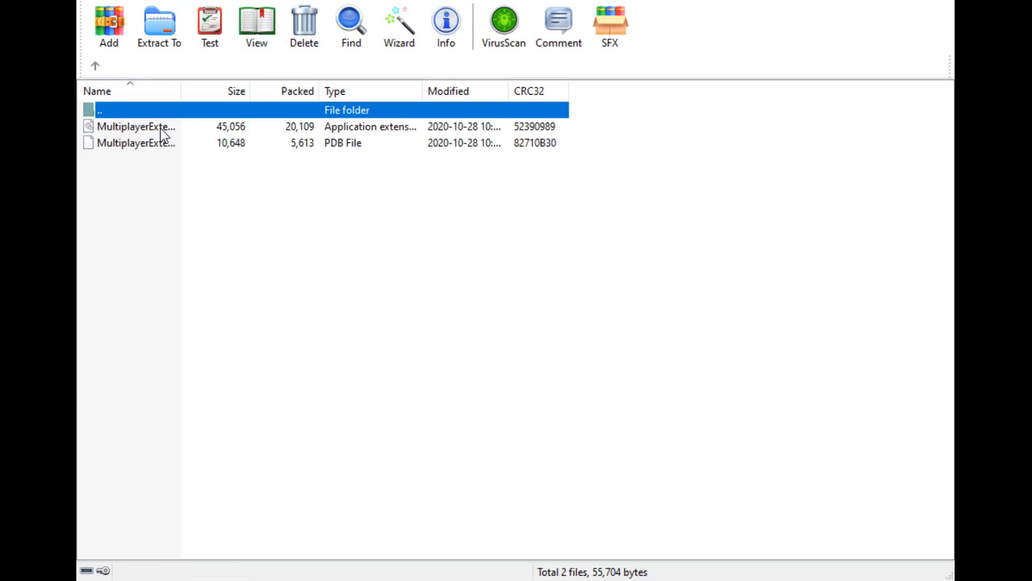
left_click(137, 127)
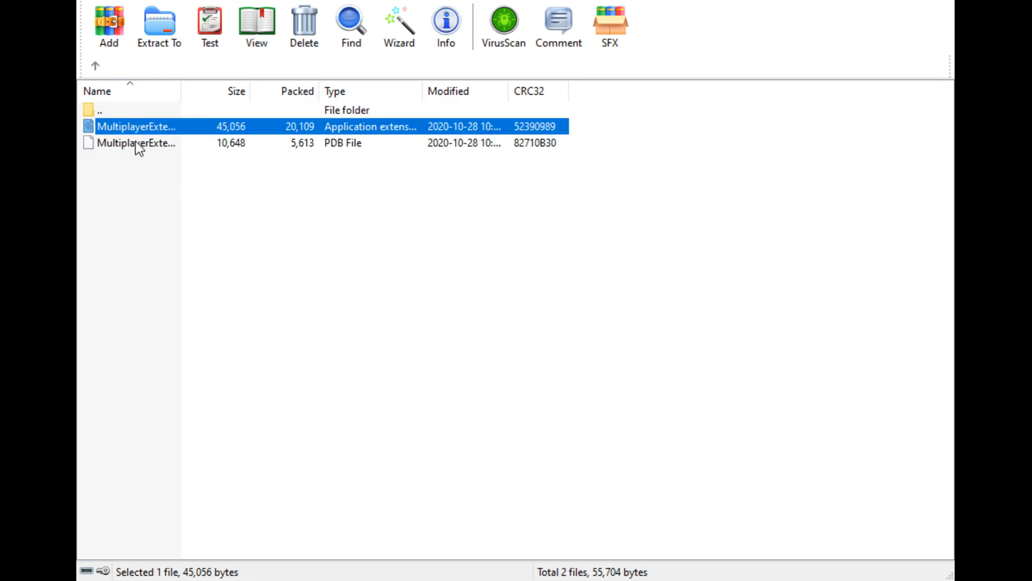
left_click(137, 143)
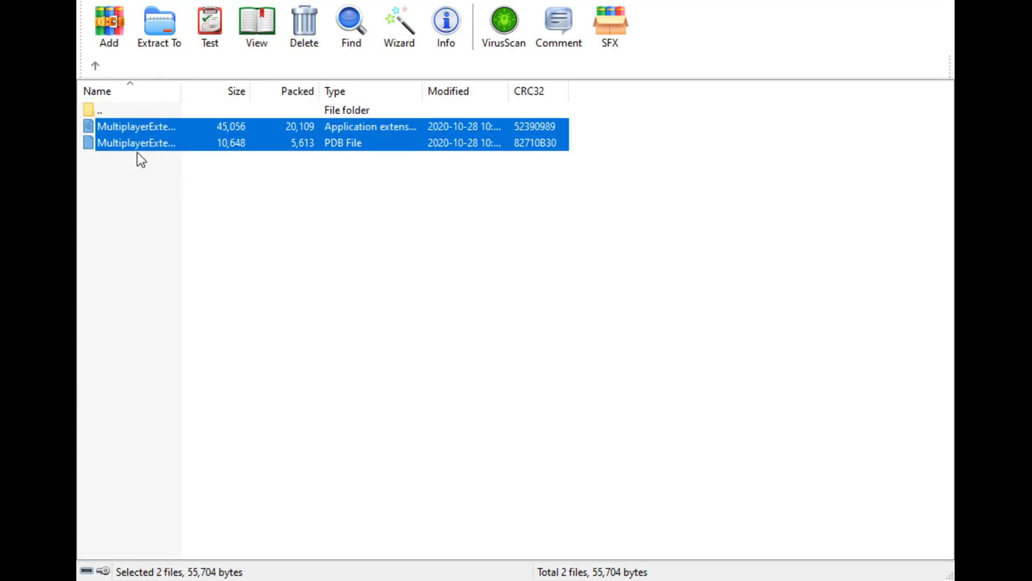
mouse_move(128, 130)
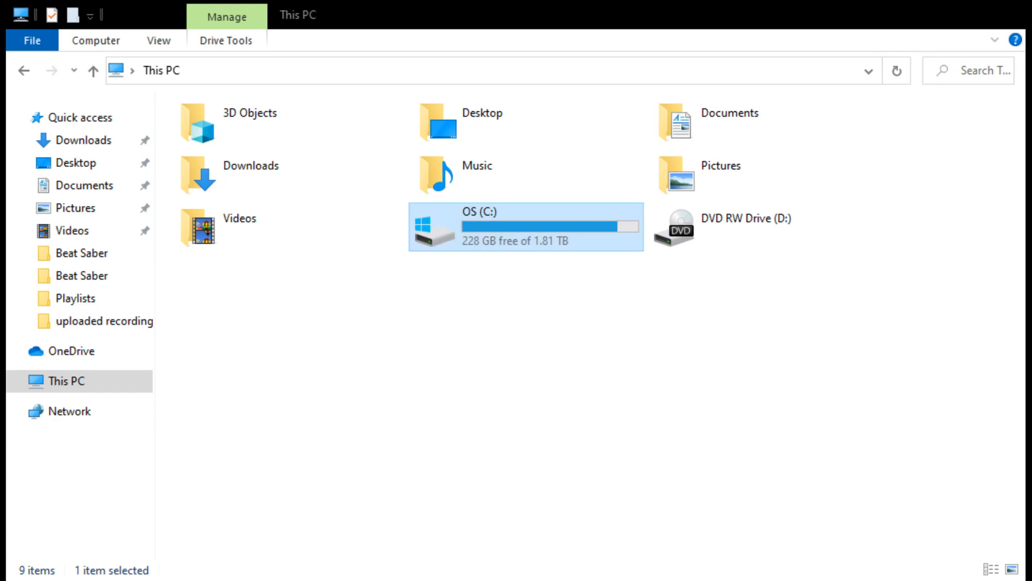
Browse into OS (C:) > Program Files (x86) > Steam.
double_click(524, 225)
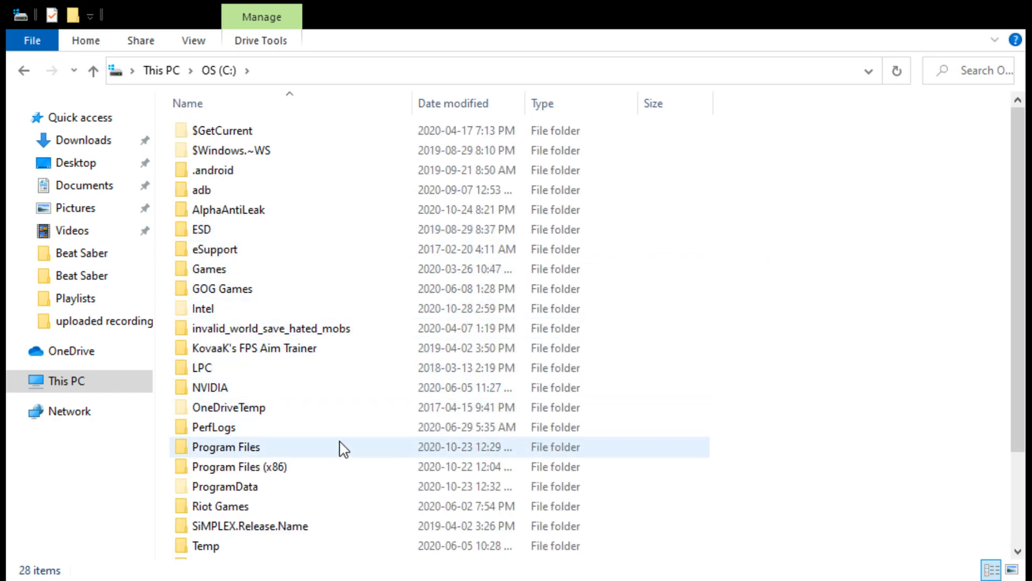
left_click(226, 465)
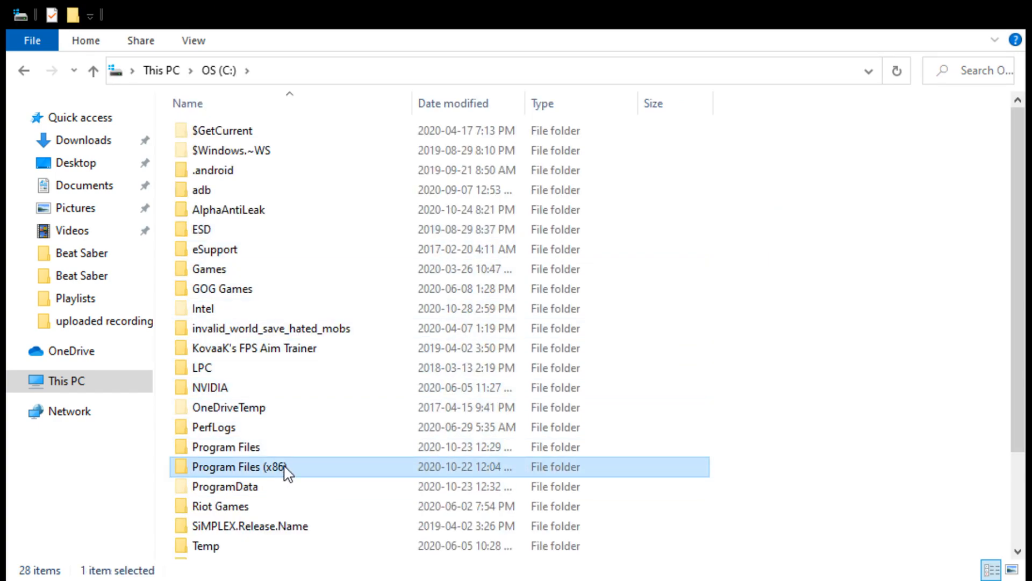
double_click(224, 465)
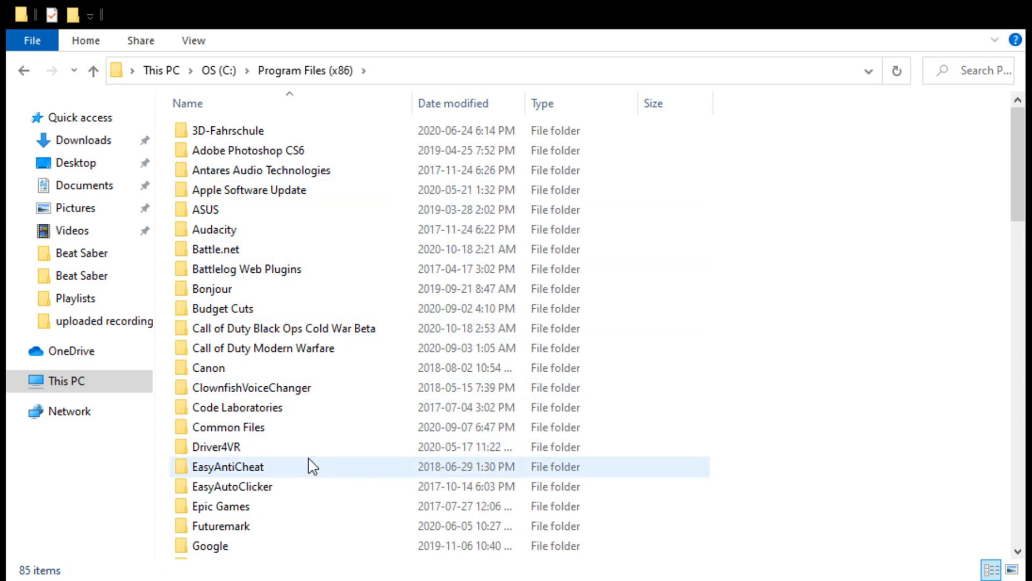
scroll("down", 3)
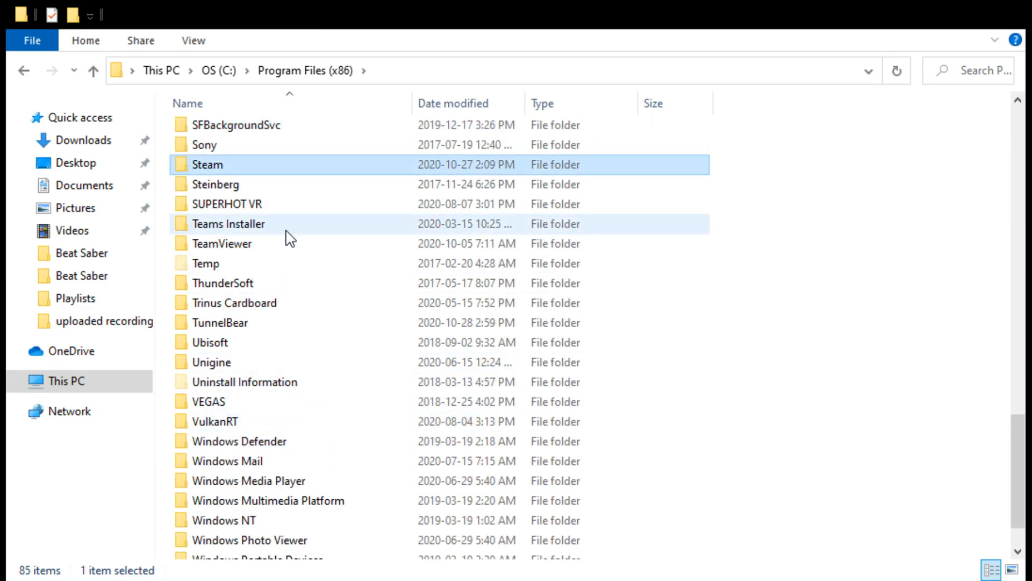
double_click(210, 164)
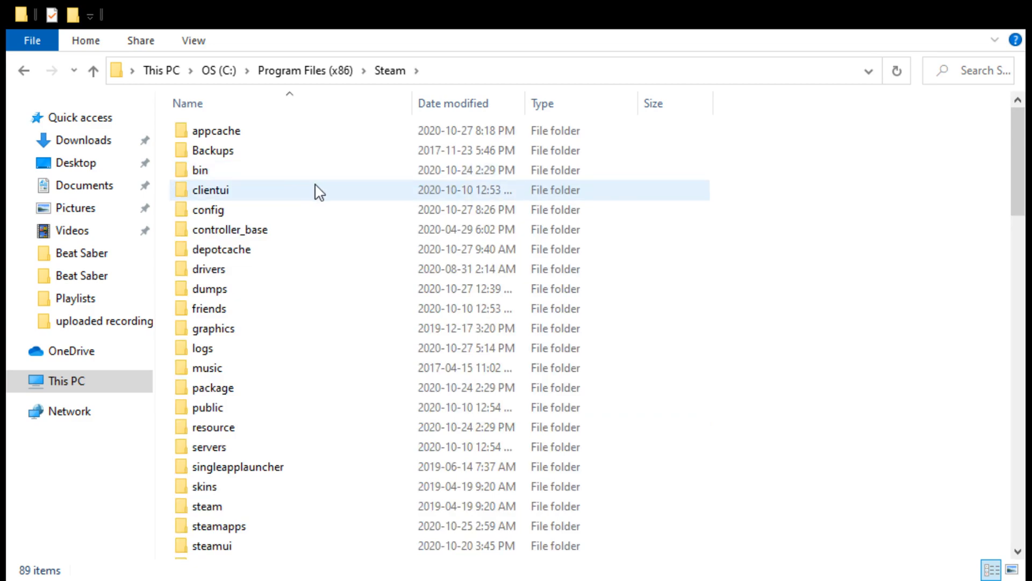
Continue through steamapps > common > Beat Saber into the Plugins folder holding the mod files.
left_click(206, 505)
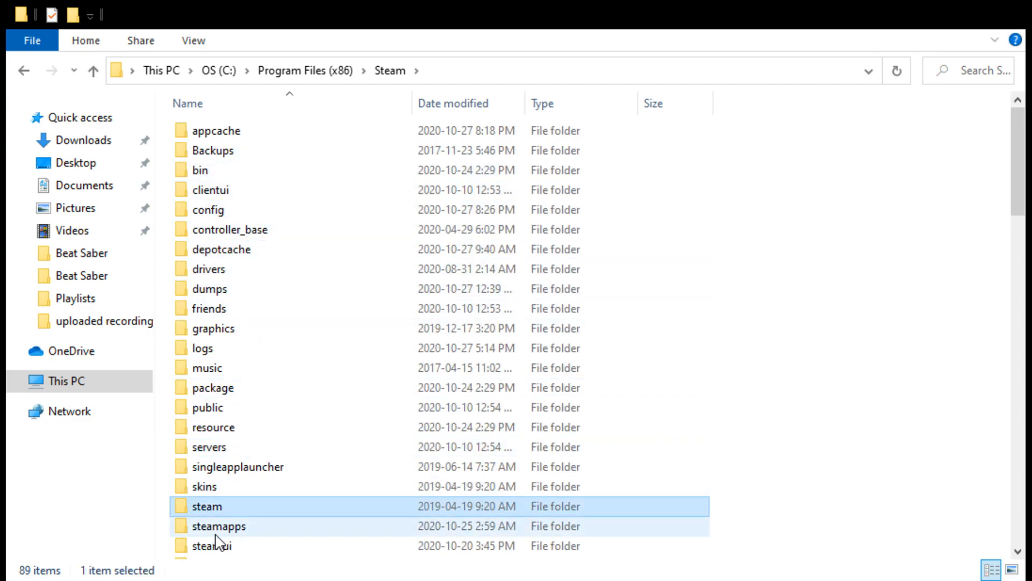
left_click(218, 526)
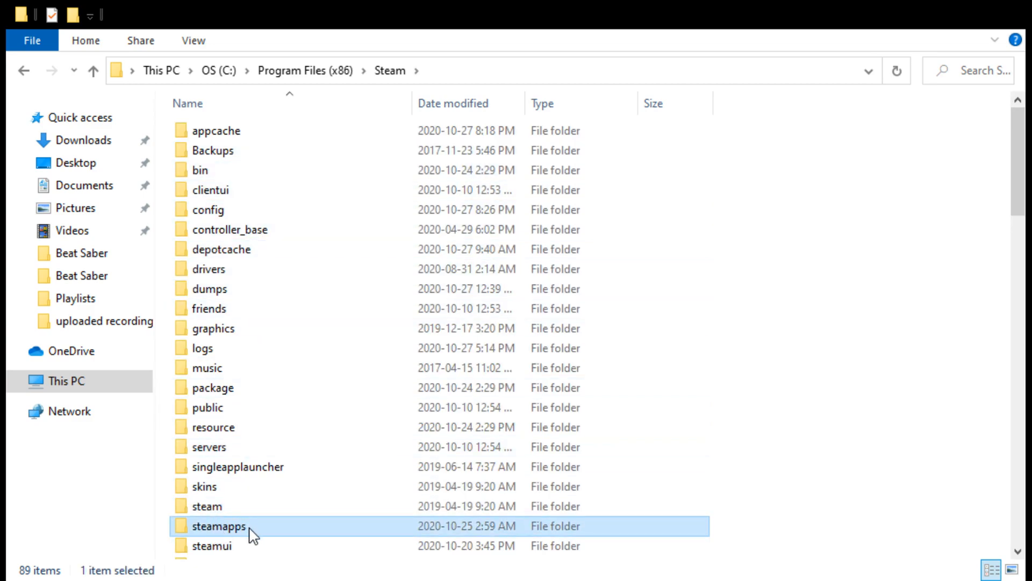
double_click(219, 526)
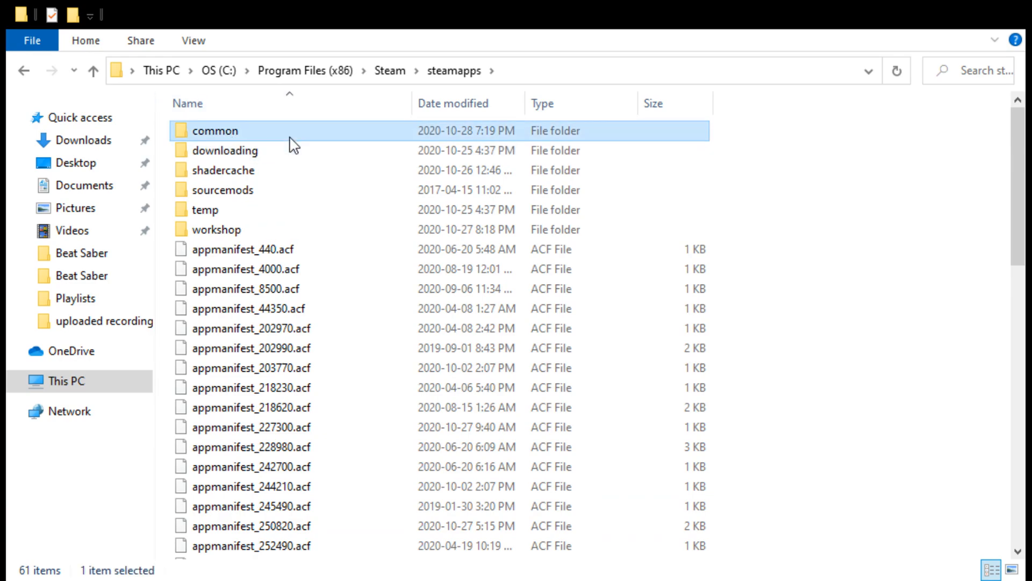
double_click(214, 131)
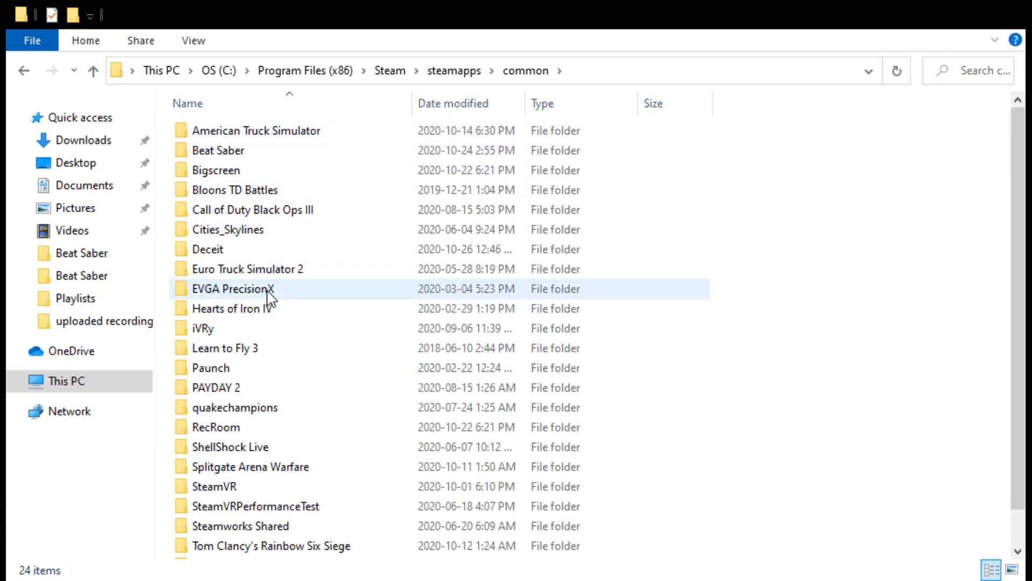
left_click(217, 150)
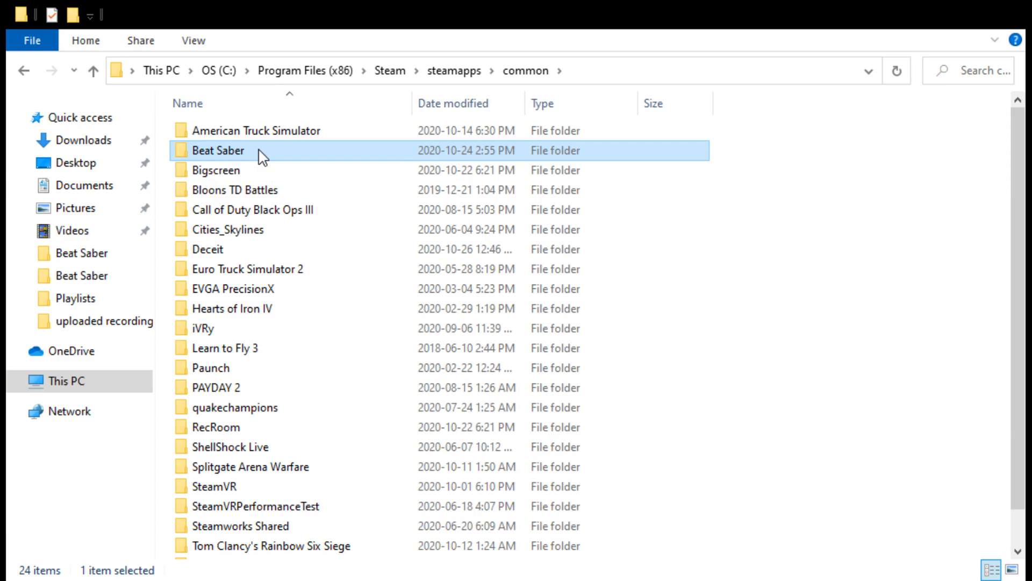
double_click(218, 151)
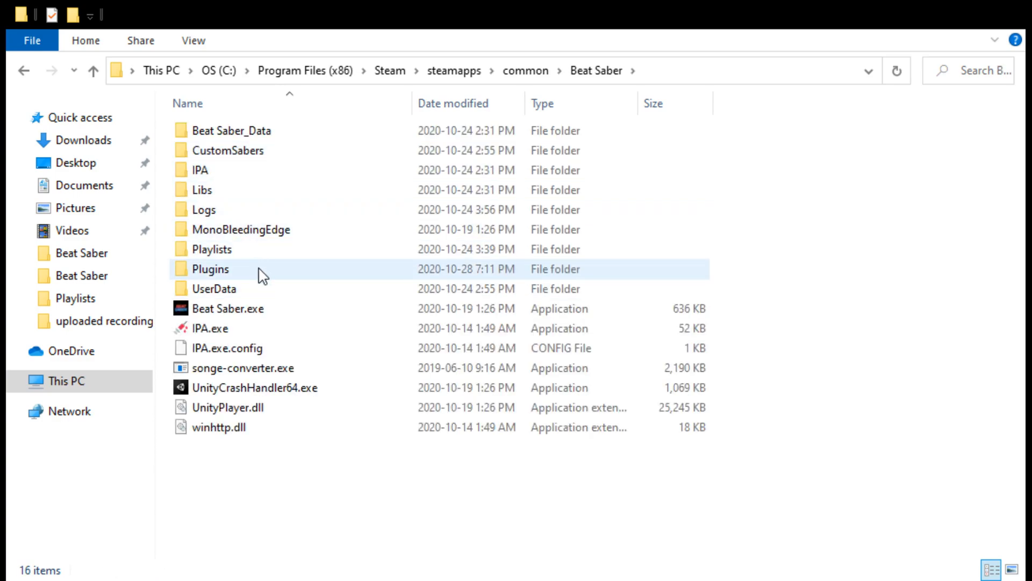
double_click(210, 269)
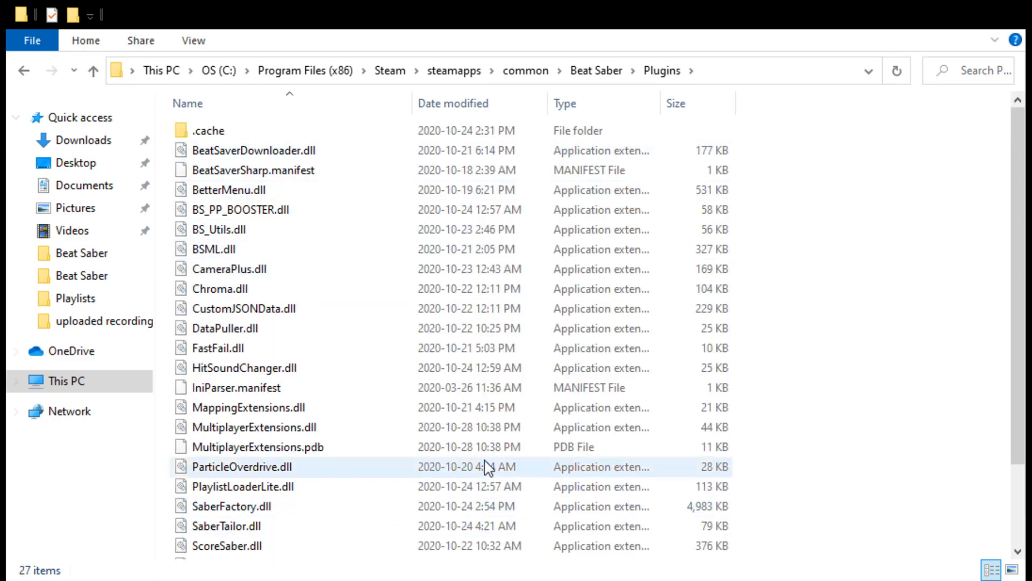